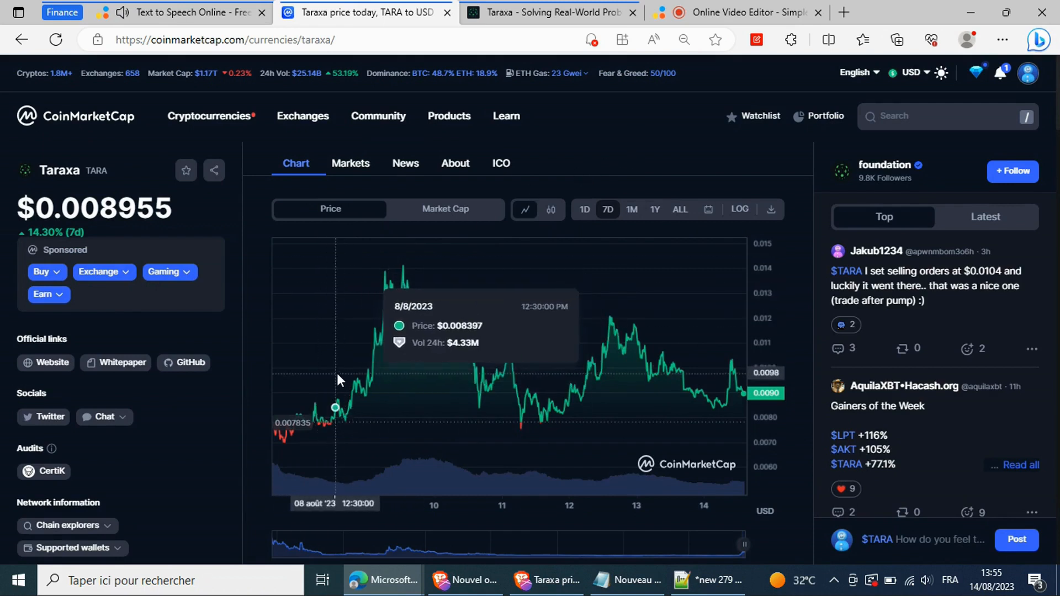
pyautogui.moveTo(392, 307)
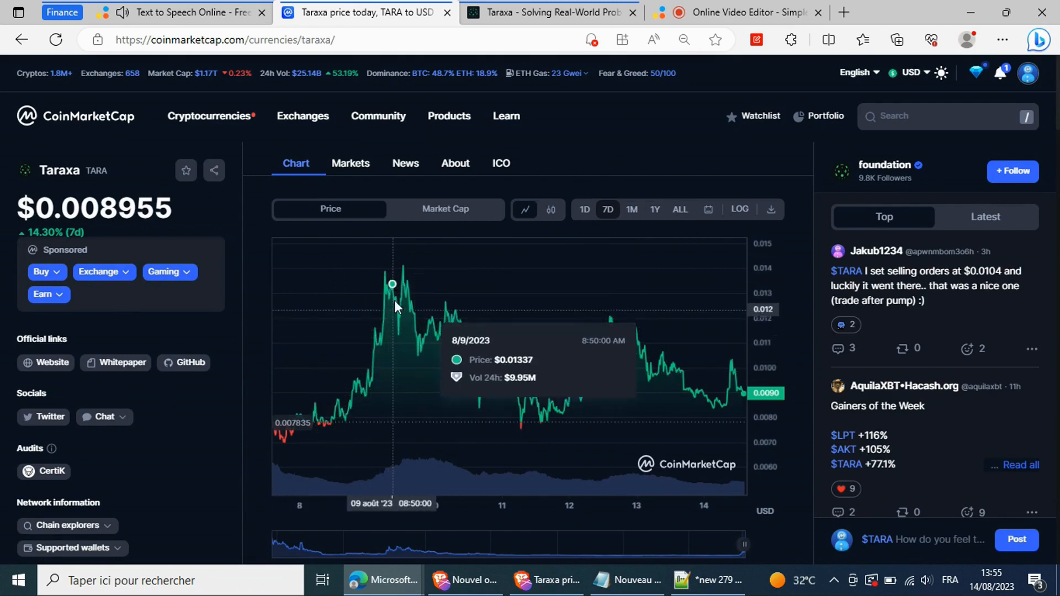
pyautogui.moveTo(710, 383)
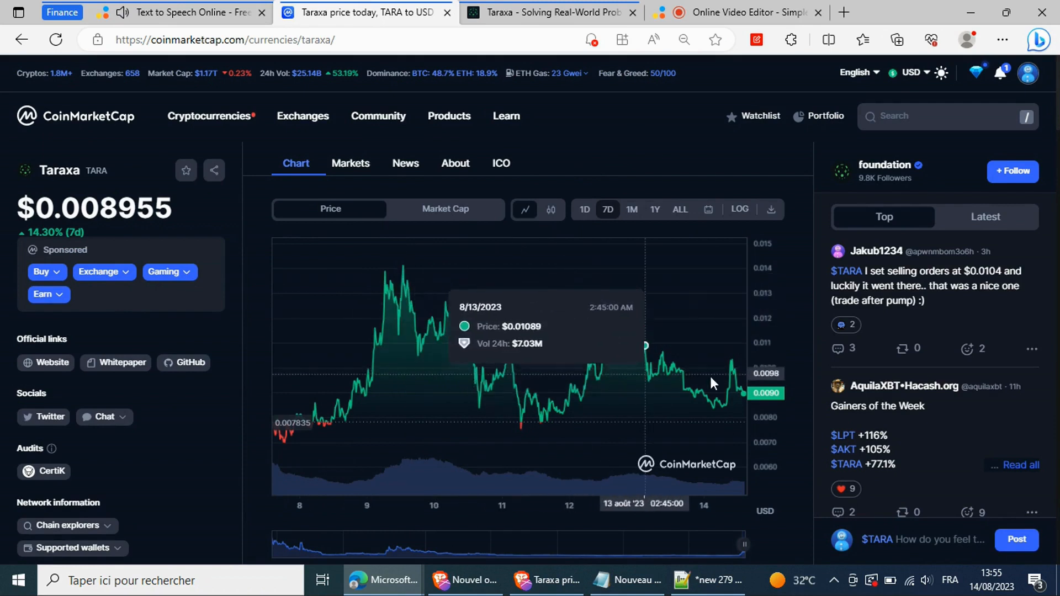
pyautogui.moveTo(801, 329)
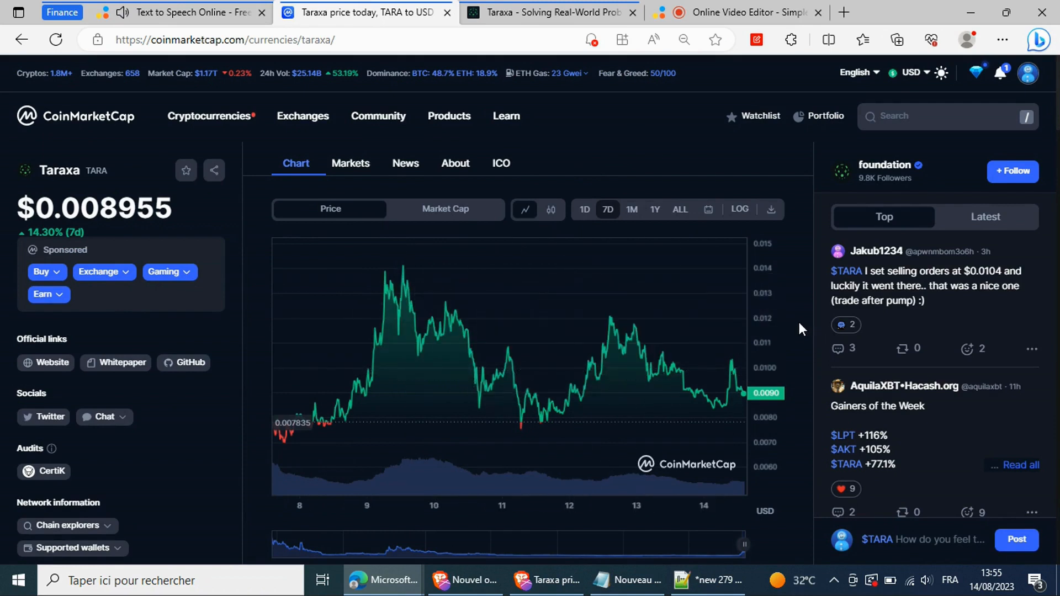
pyautogui.moveTo(653, 304)
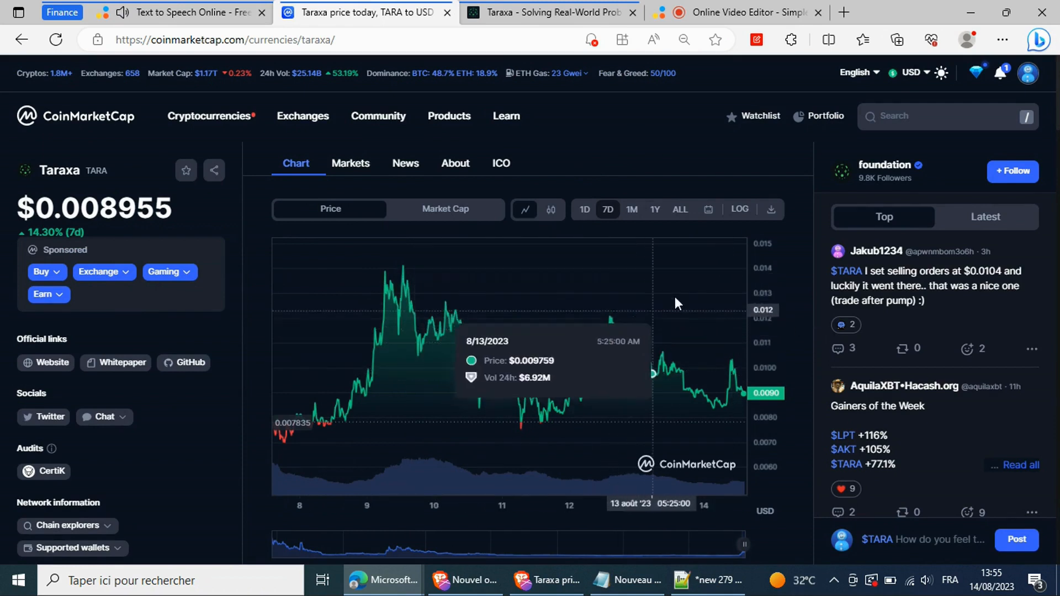
pyautogui.moveTo(660, 276)
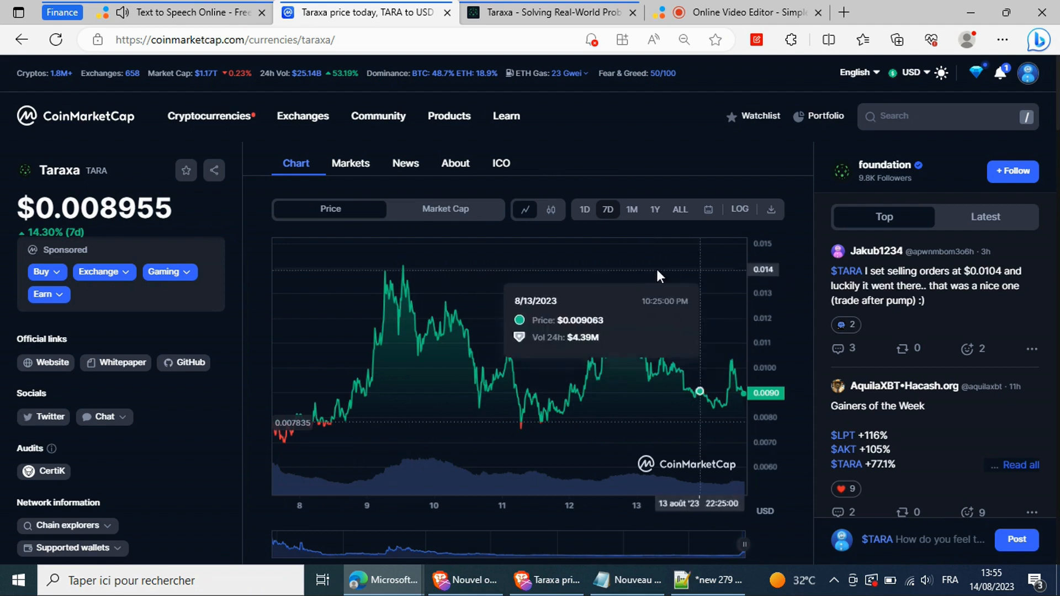
# Switch to taraxa.io and scroll to the Bitcoin, Ethereum and Taraxa 5,000 TPS speed comparison.
pyautogui.click(548, 12)
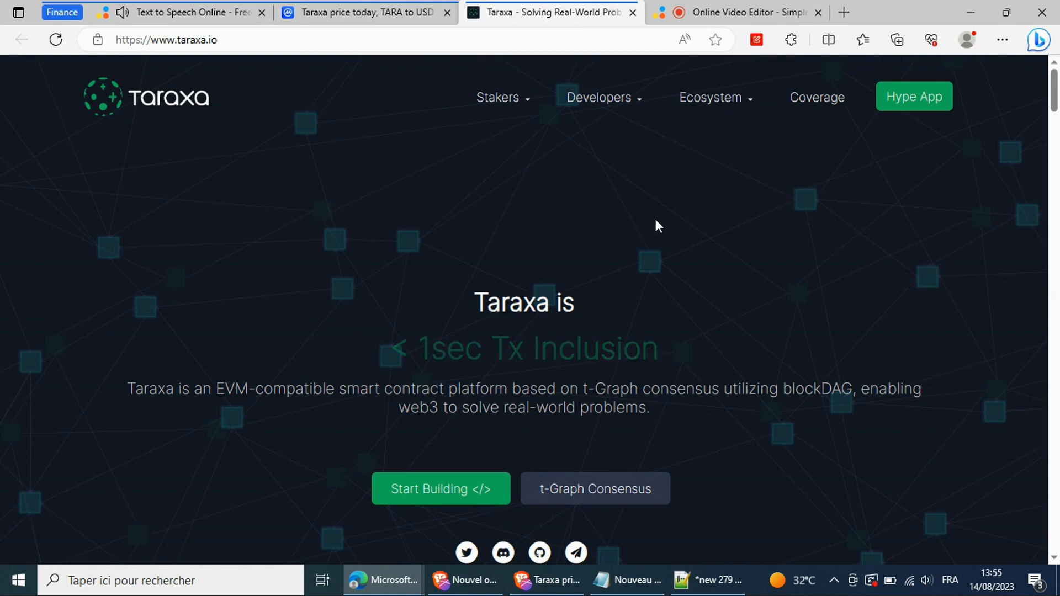
pyautogui.scroll(-3)
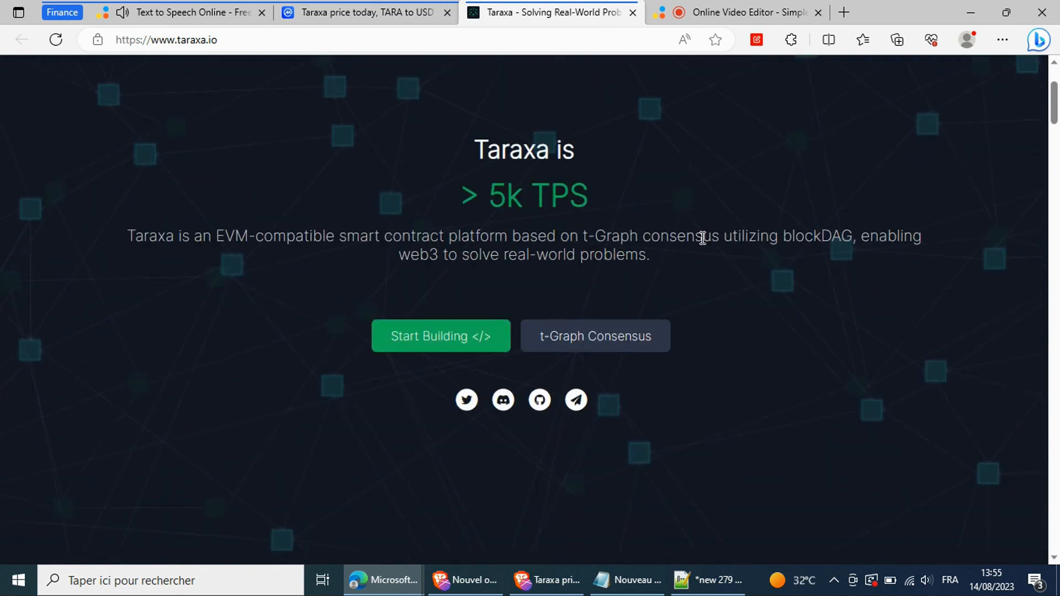
pyautogui.scroll(-3)
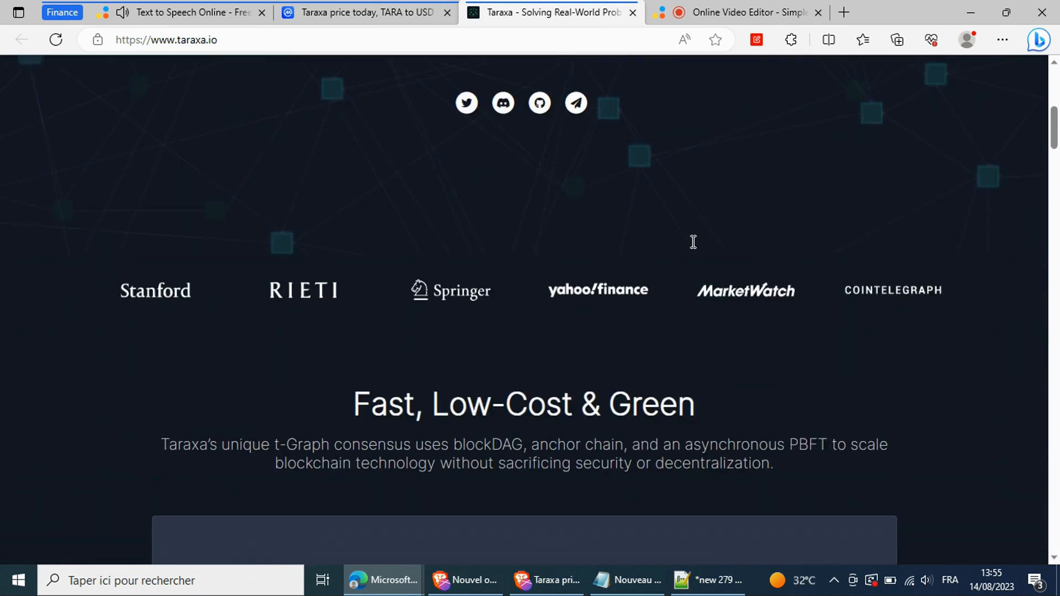
pyautogui.scroll(-3)
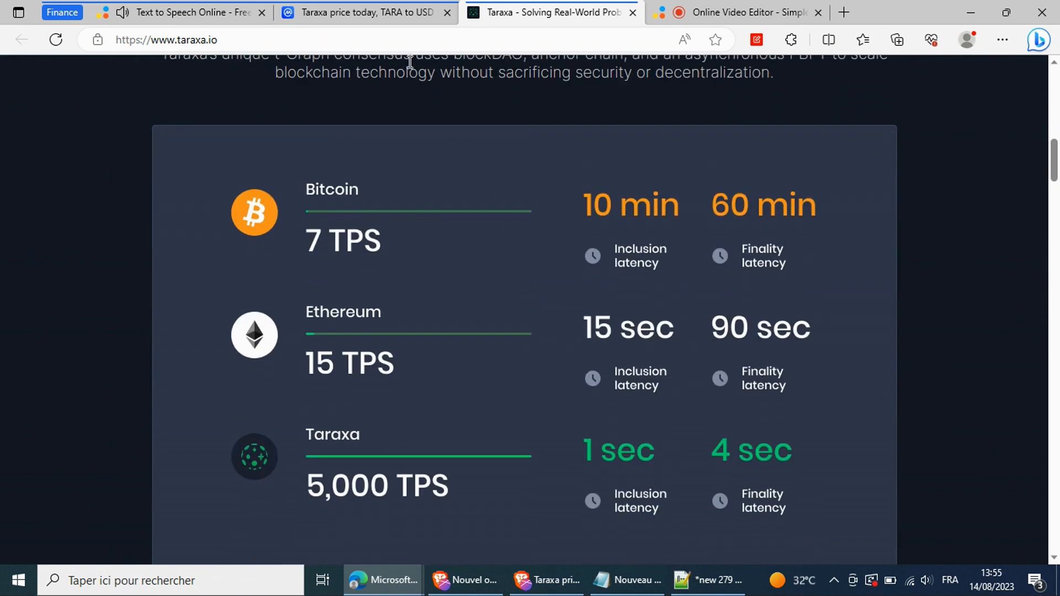
# Return to the CoinMarketCap Taraxa page and show the one-month chart, up 839.43%.
pyautogui.click(365, 13)
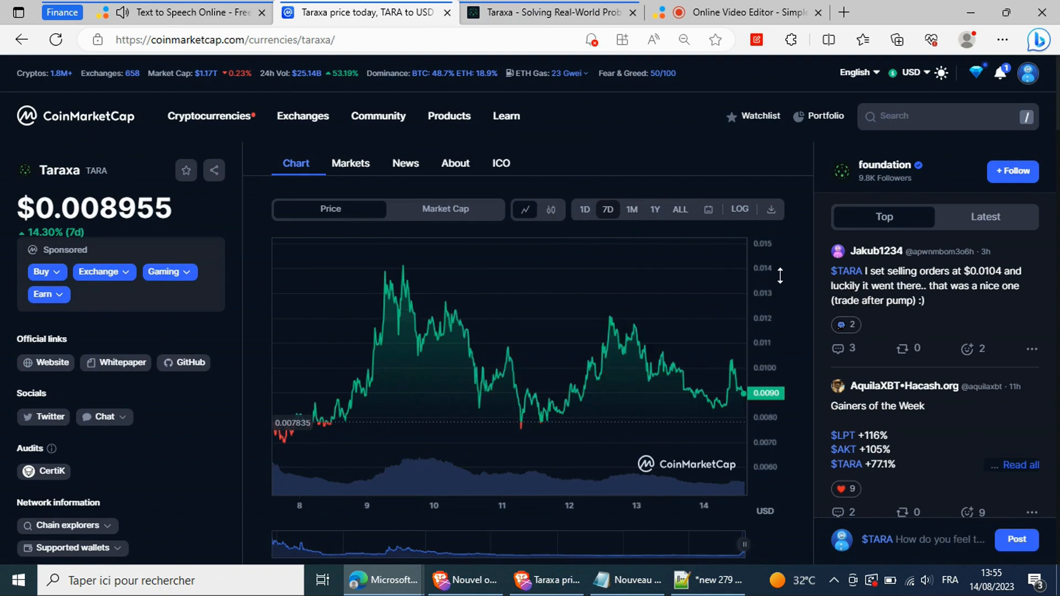
pyautogui.moveTo(718, 183)
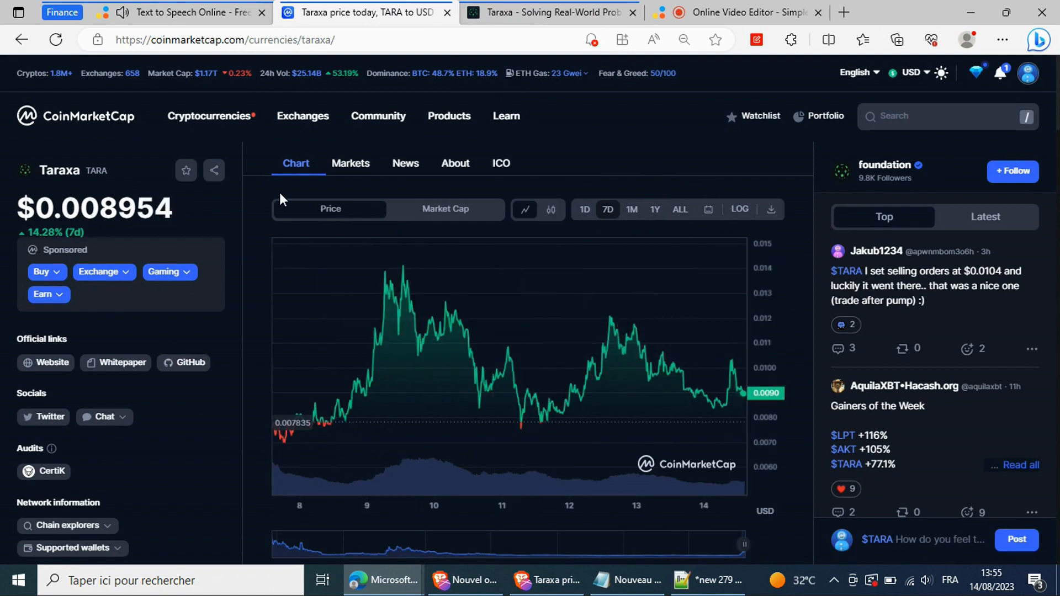
pyautogui.moveTo(630, 217)
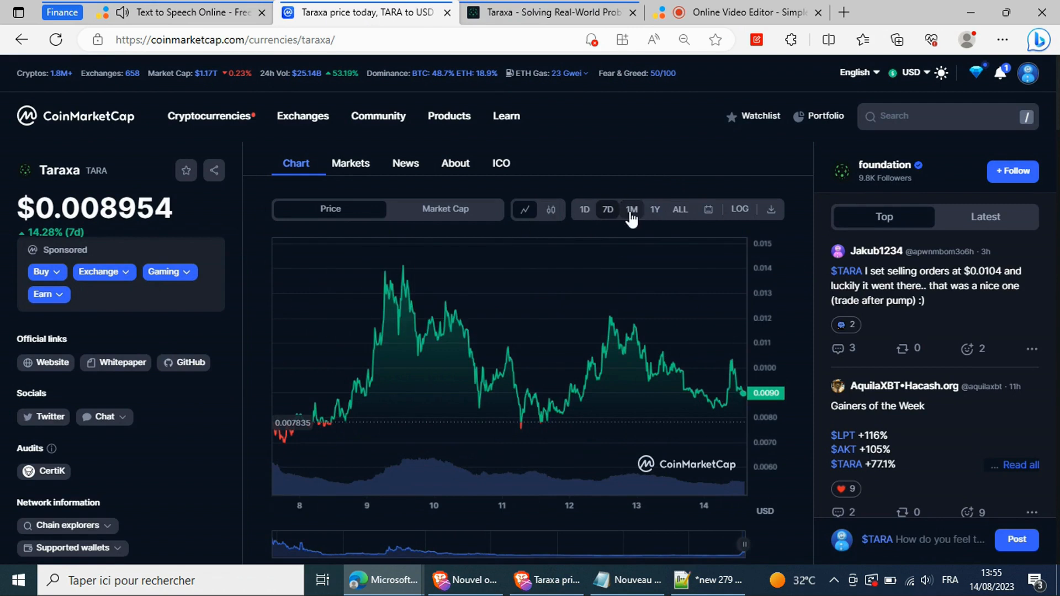
pyautogui.click(630, 208)
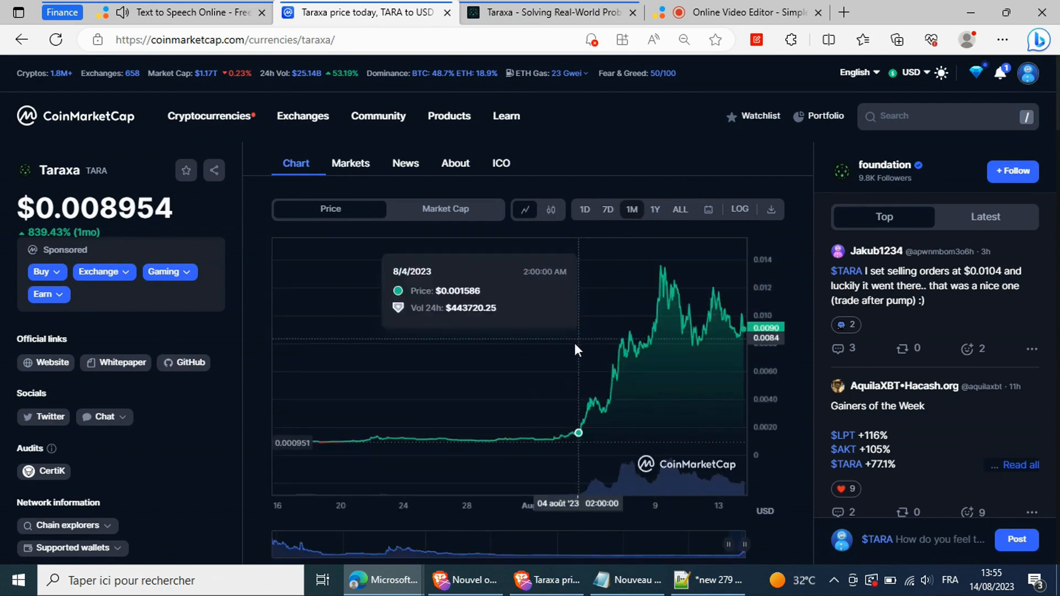
pyautogui.moveTo(598, 410)
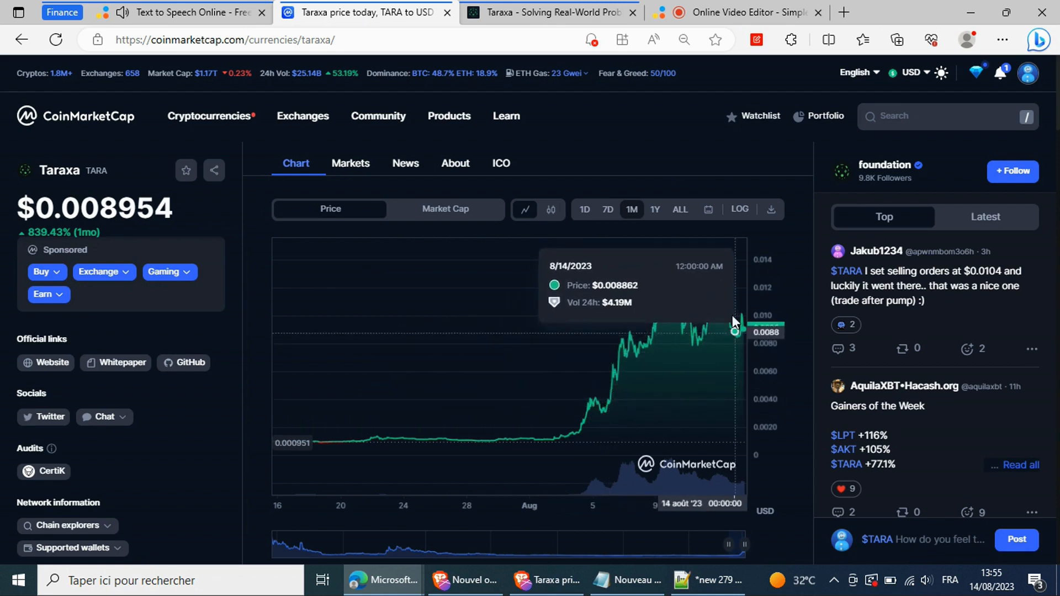
pyautogui.scroll(-3)
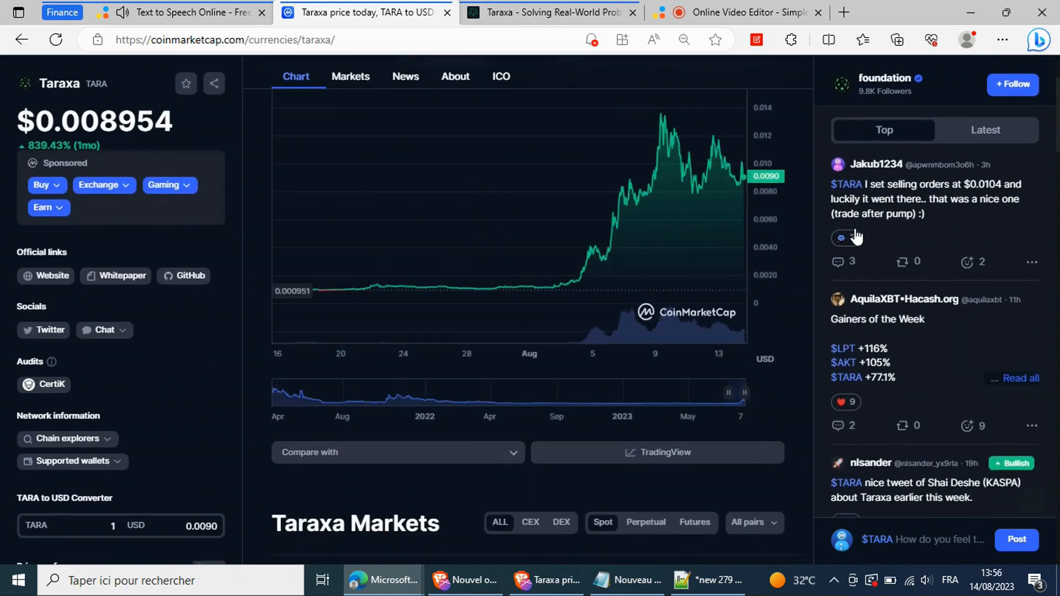
pyautogui.scroll(-3)
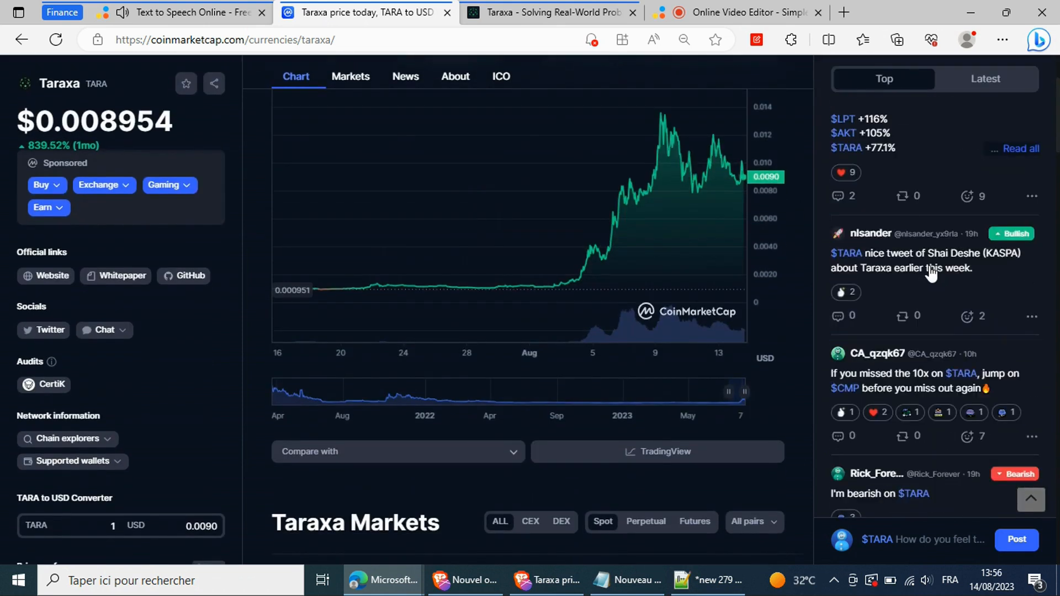
pyautogui.scroll(-3)
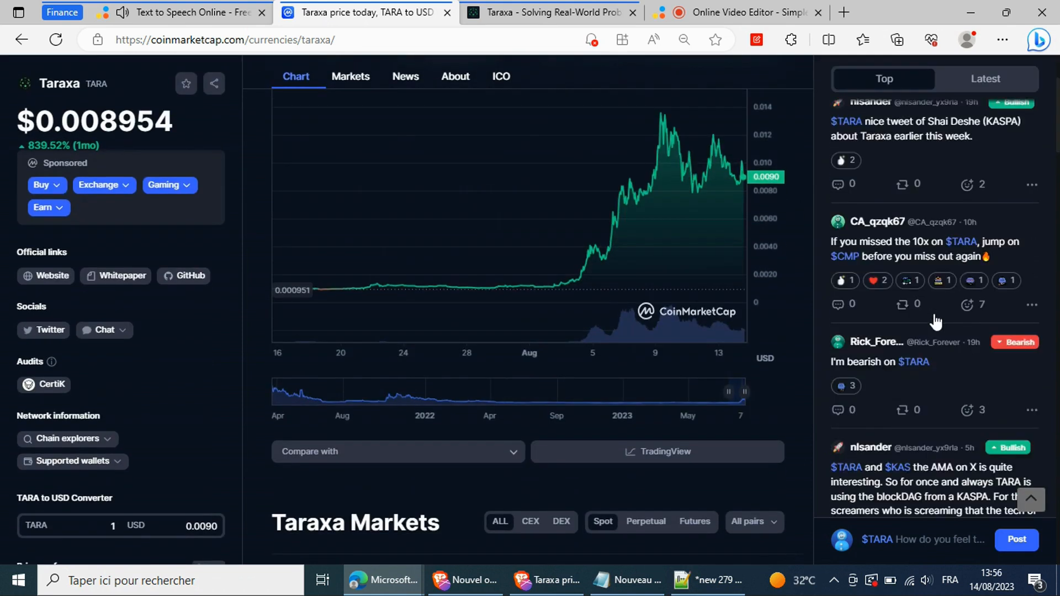
pyautogui.scroll(-3)
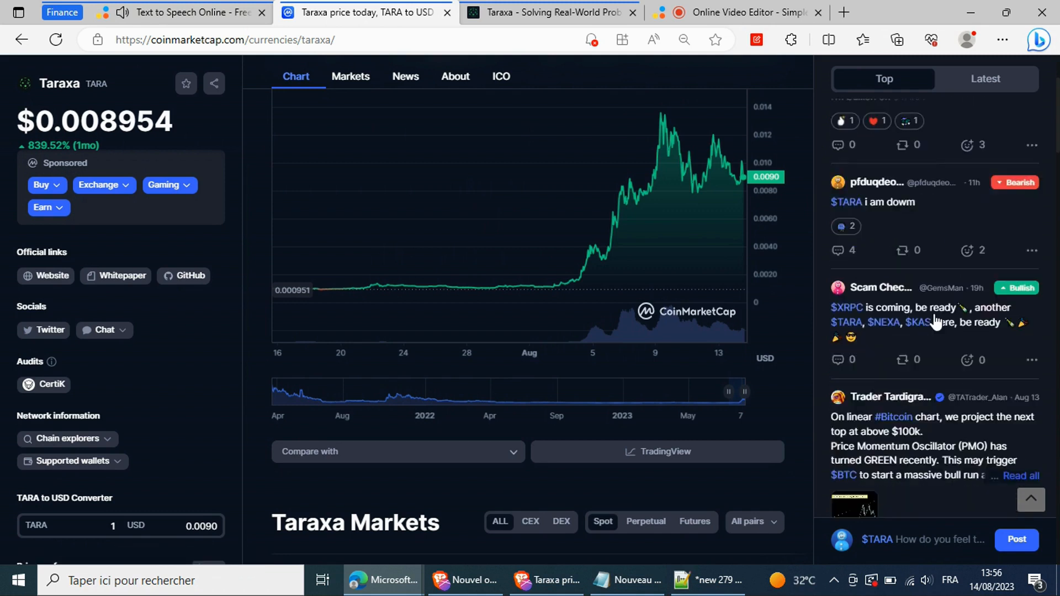
pyautogui.scroll(-3)
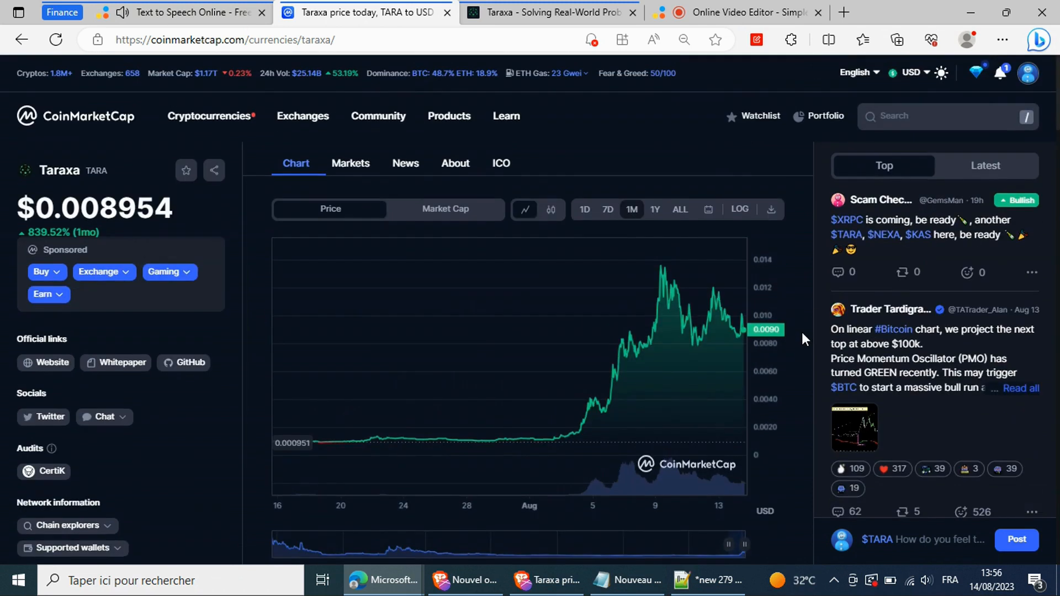
pyautogui.moveTo(527, 30)
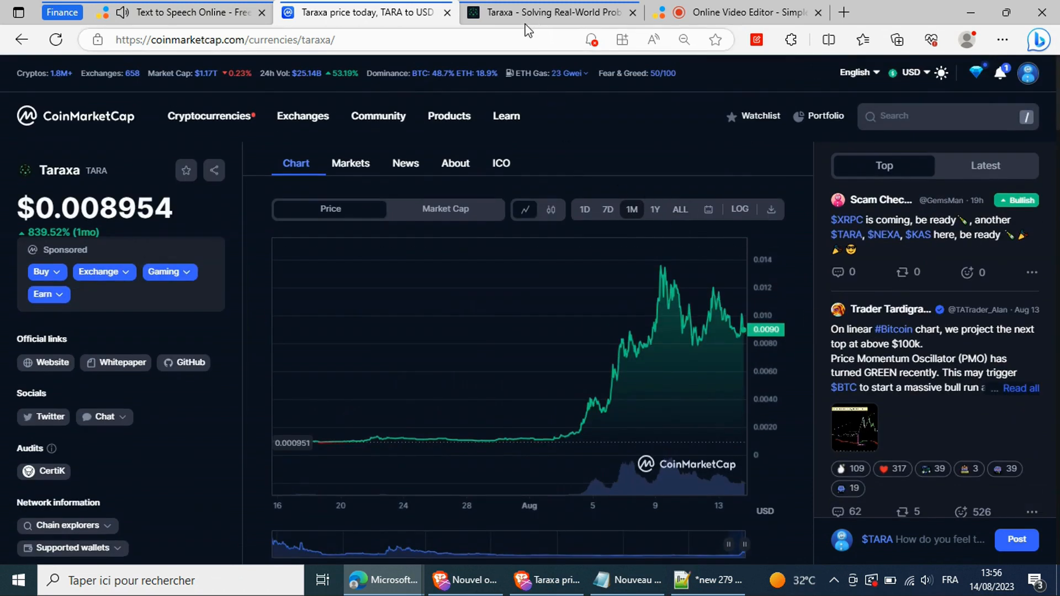
pyautogui.click(547, 12)
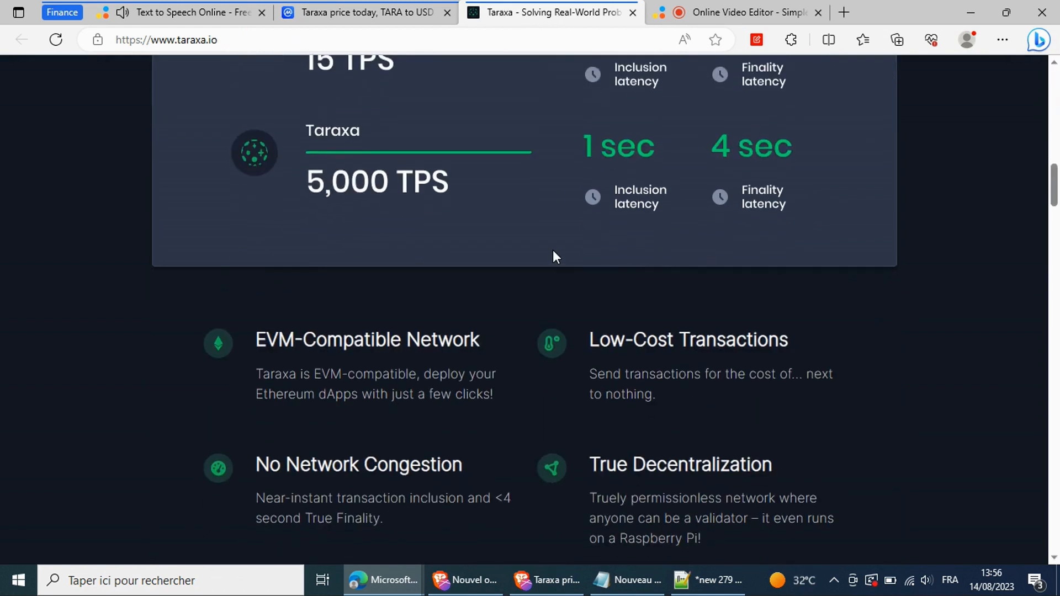
pyautogui.click(365, 12)
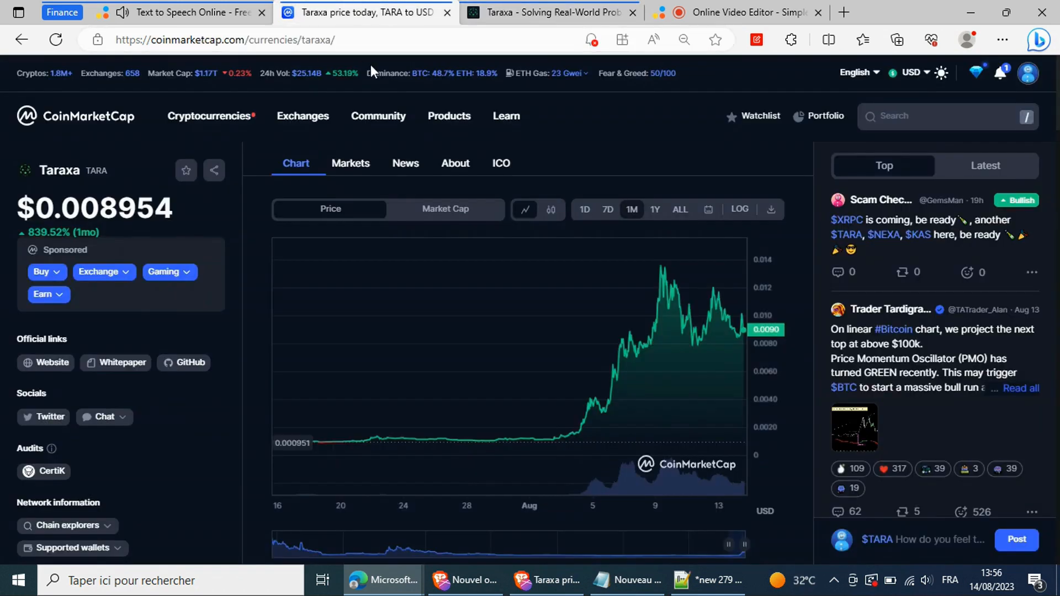
pyautogui.moveTo(257, 313)
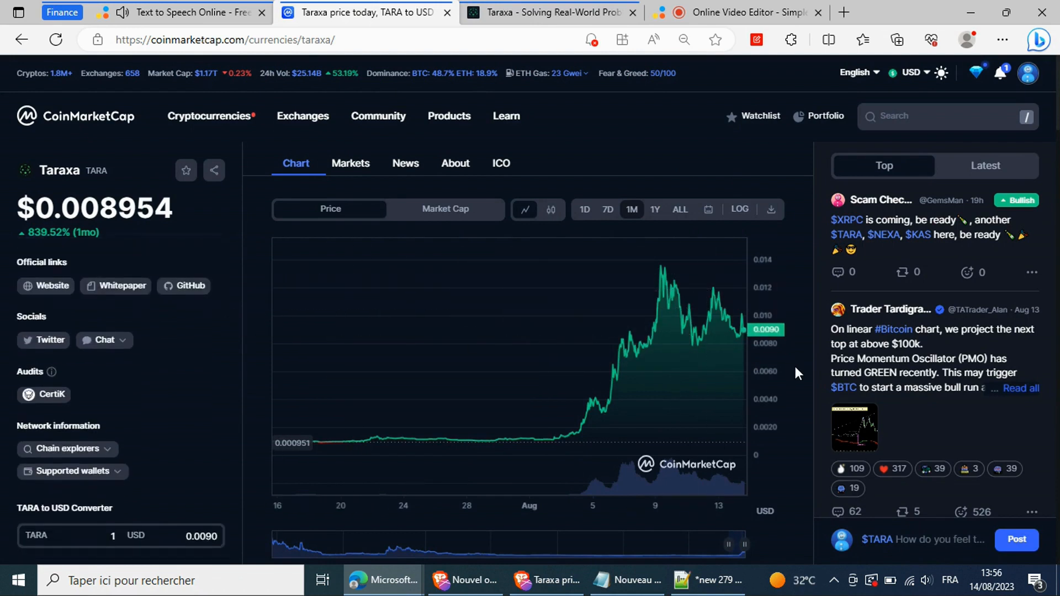
pyautogui.moveTo(560, 389)
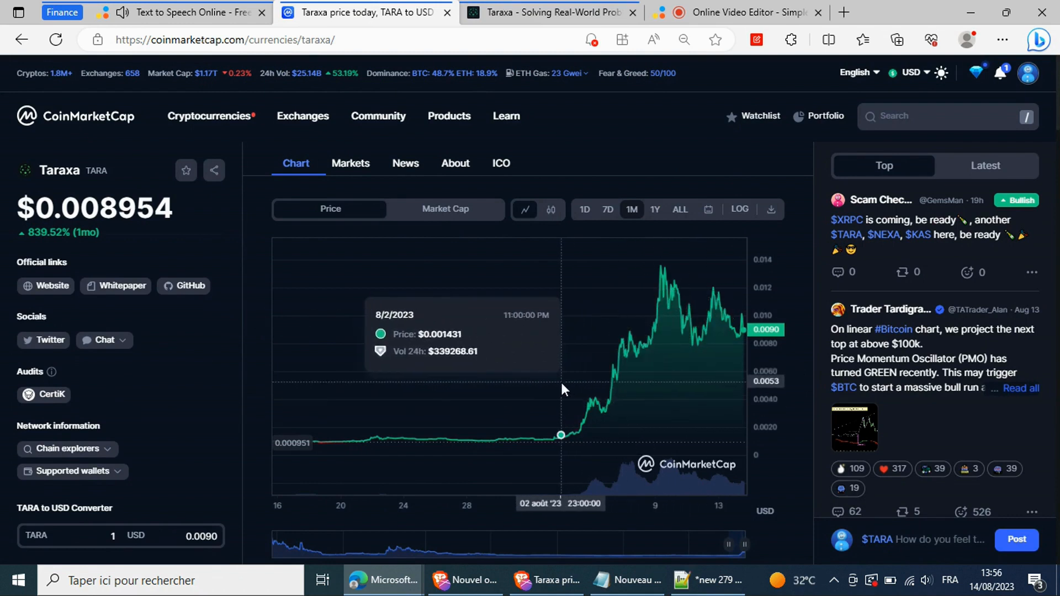
pyautogui.moveTo(564, 125)
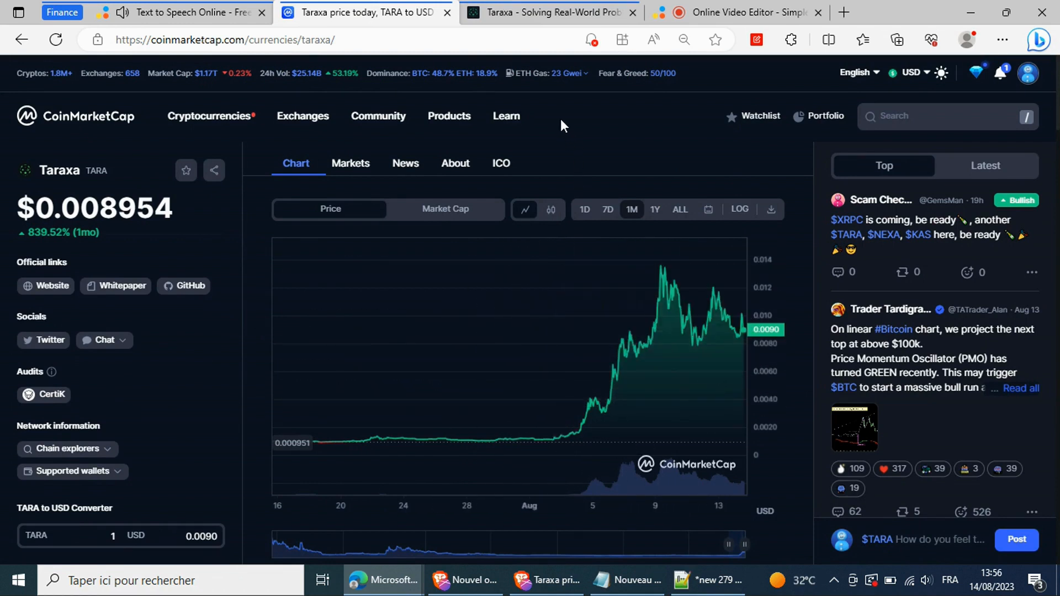
pyautogui.moveTo(609, 149)
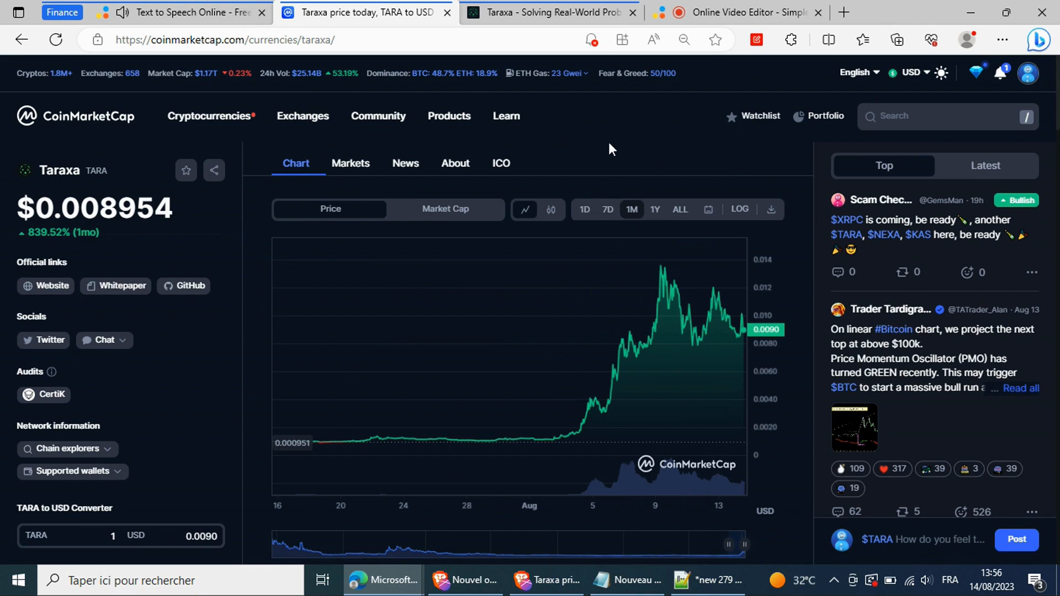
pyautogui.moveTo(561, 87)
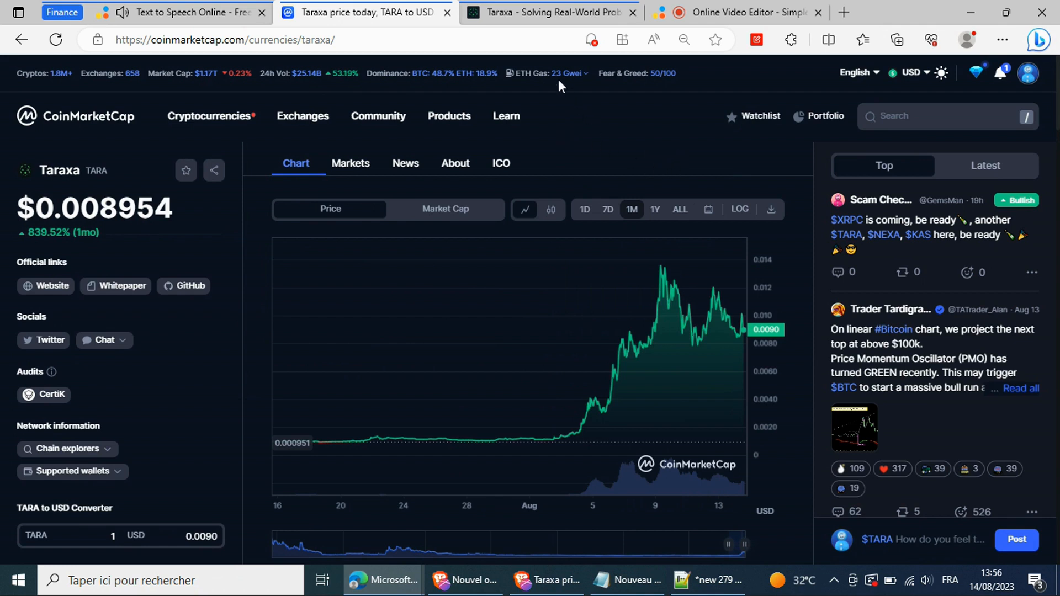
# Switch to taraxa.io and scroll through the features and ecosystem apps.
pyautogui.click(547, 13)
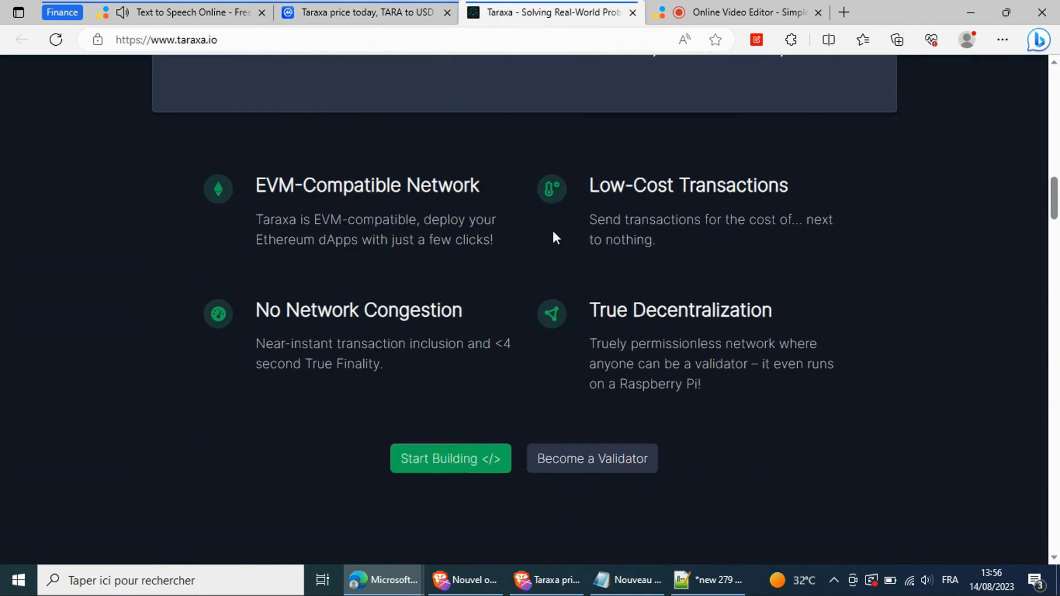
pyautogui.scroll(-3)
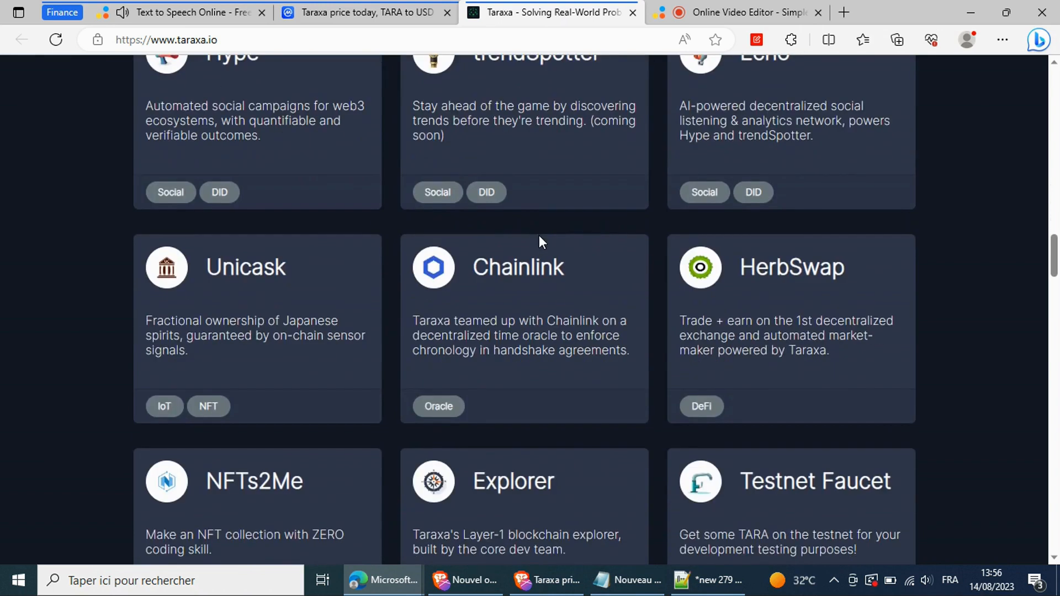
pyautogui.scroll(-3)
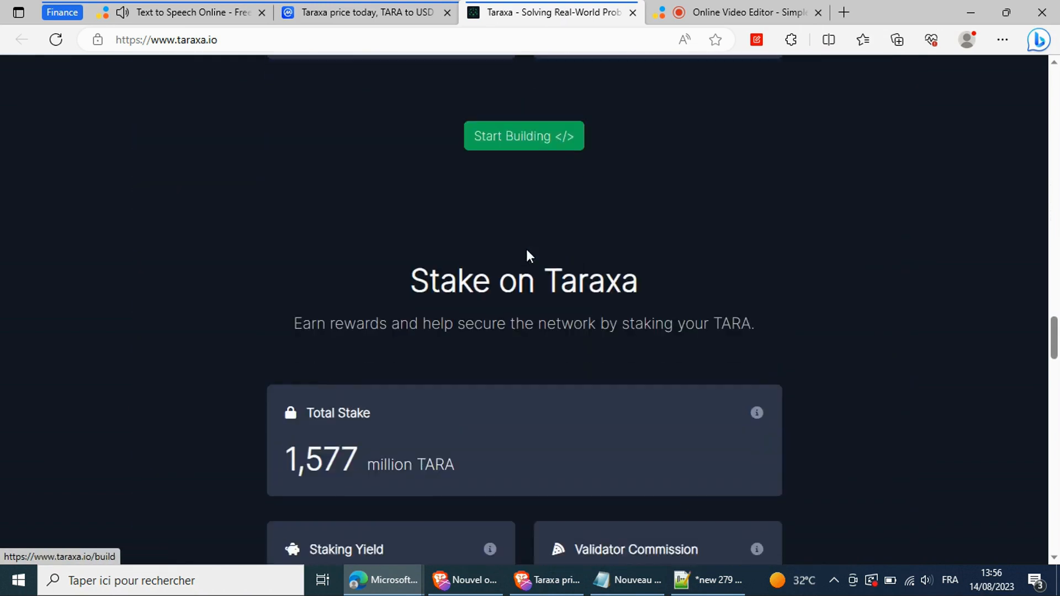
pyautogui.scroll(-3)
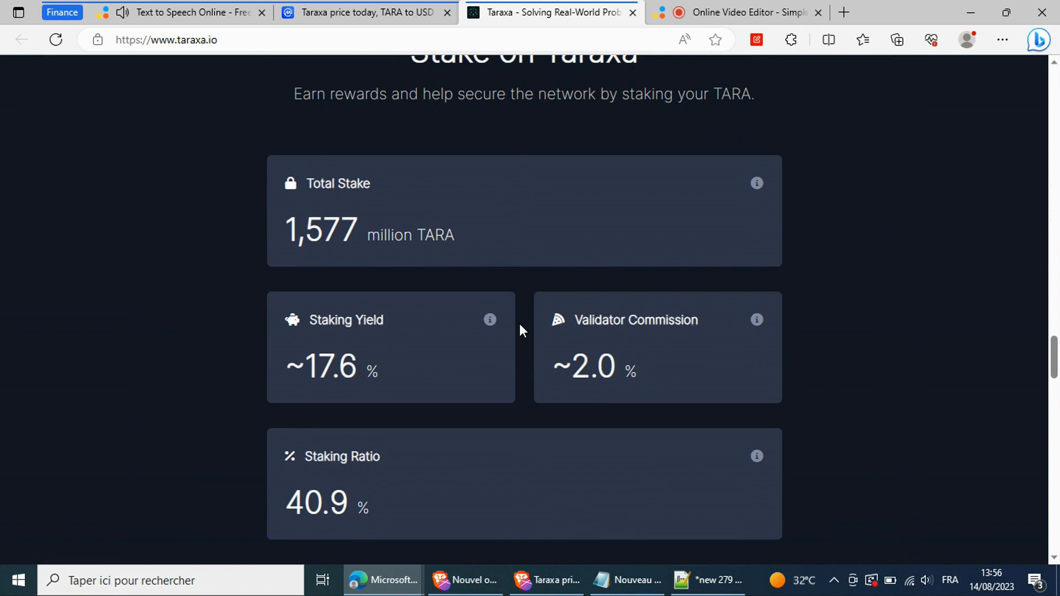
pyautogui.moveTo(520, 349)
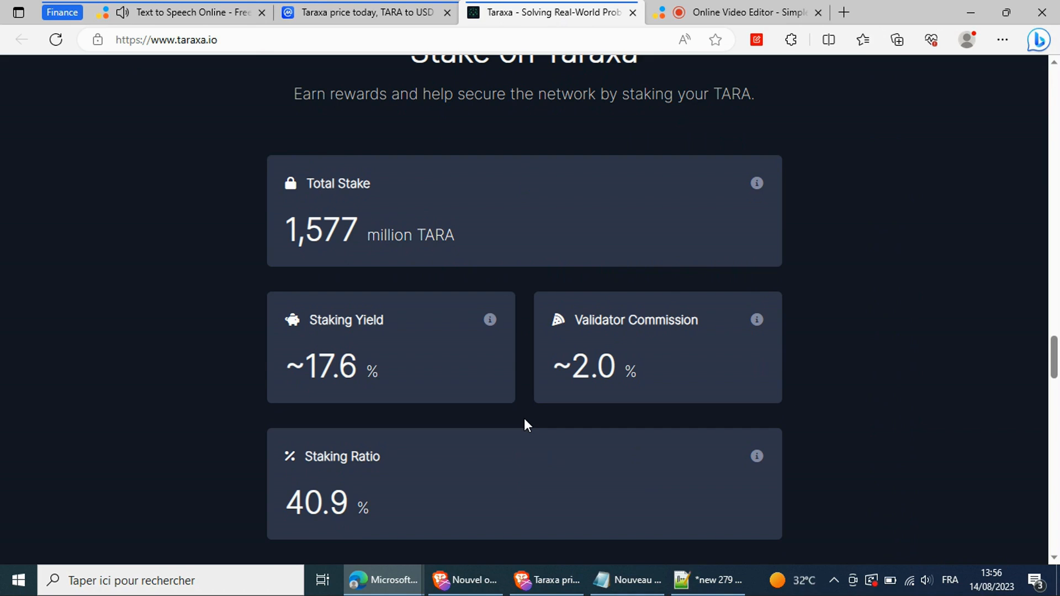
pyautogui.moveTo(527, 367)
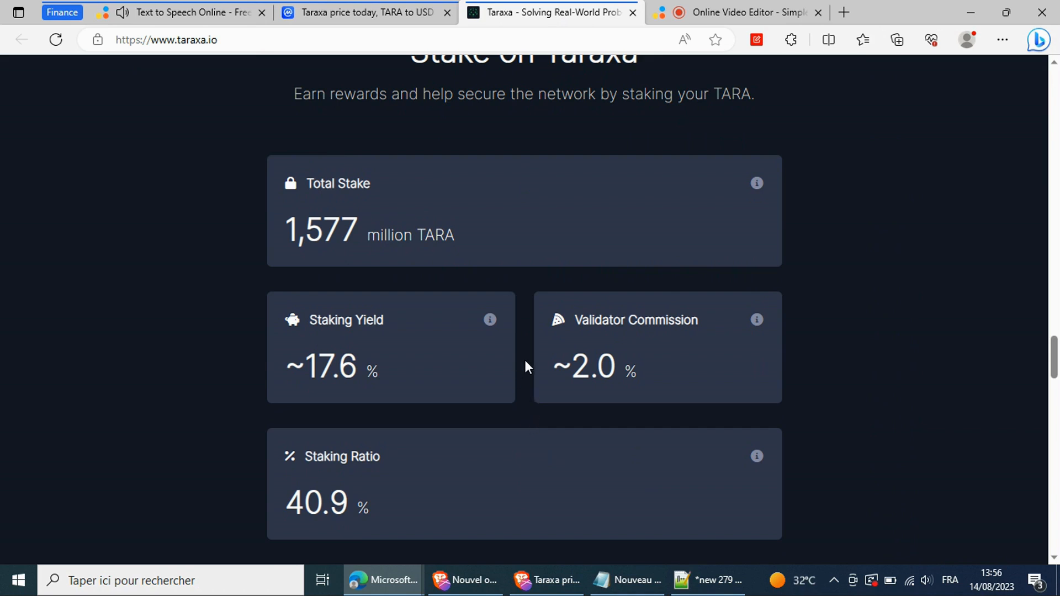
# Scroll past the Stake on Taraxa stats (1,577M TARA staked, ~17.6% yield) to the 2023 roadmap.
pyautogui.scroll(-3)
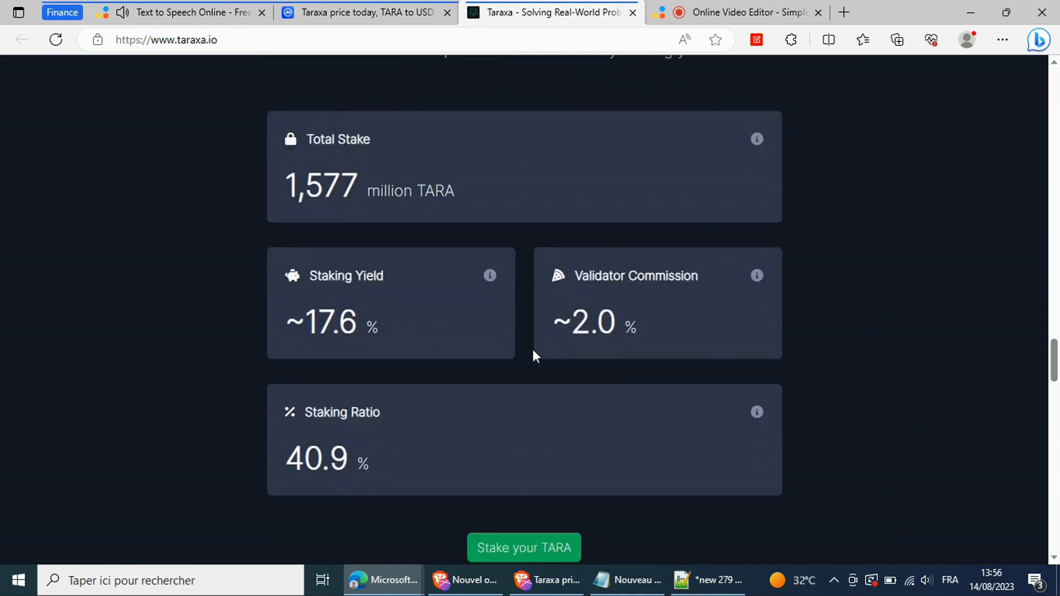
pyautogui.scroll(-3)
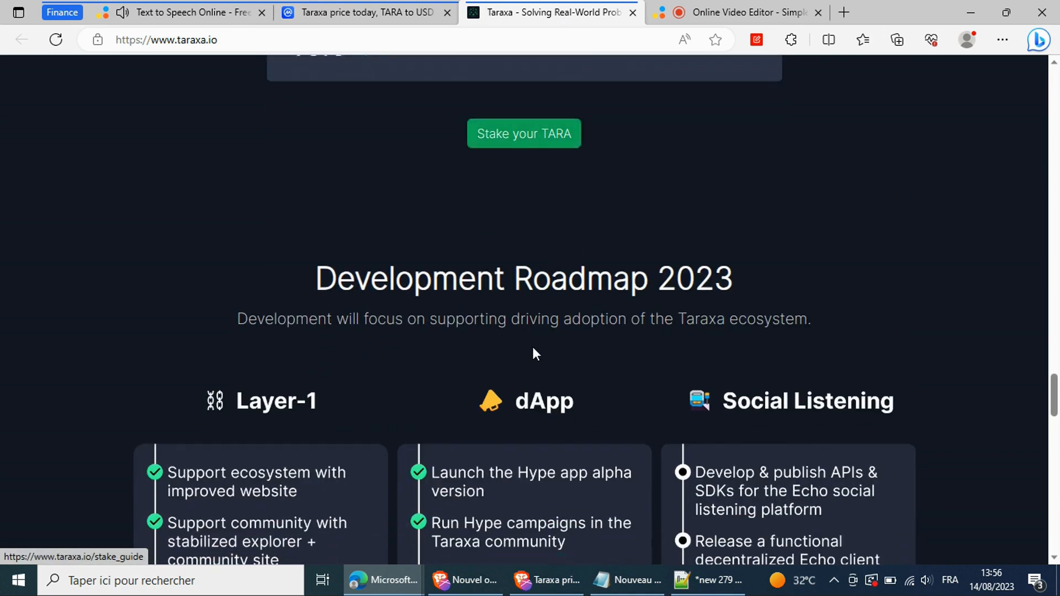
pyautogui.scroll(-3)
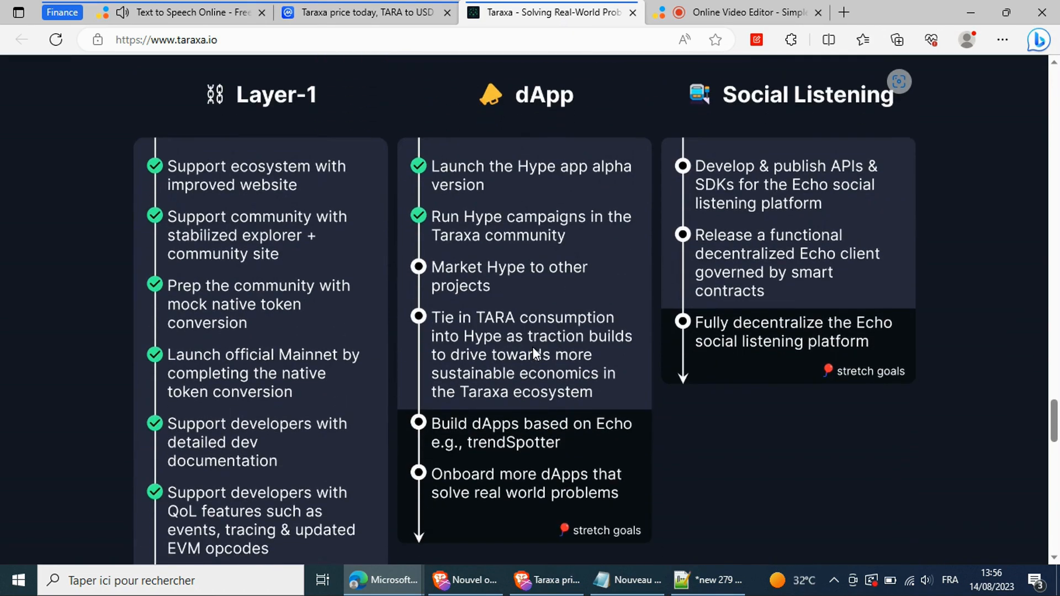
pyautogui.scroll(-3)
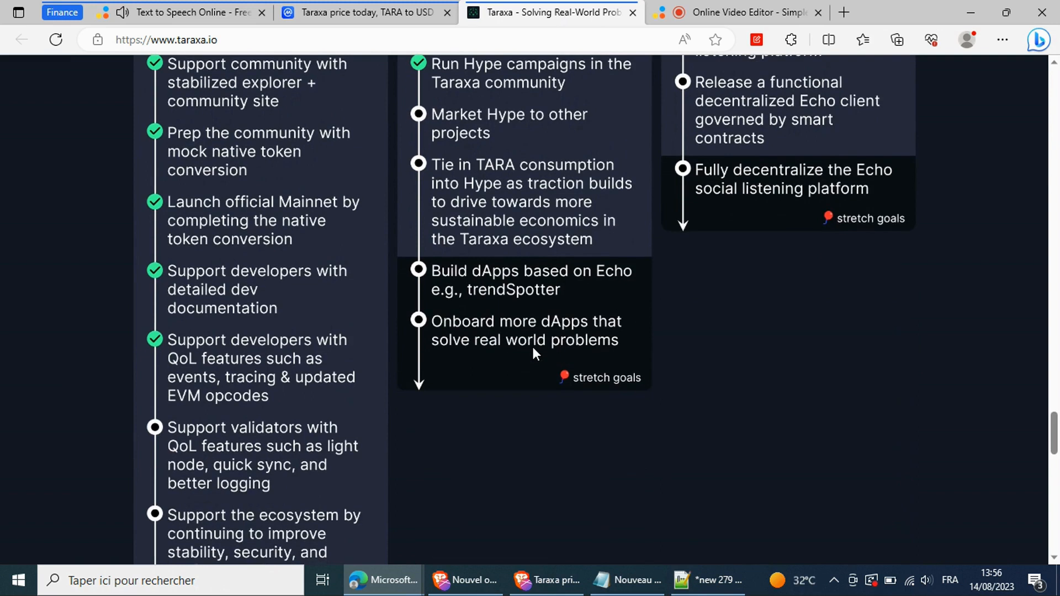
# Return to the CoinMarketCap Taraxa page with its one-month chart up 839.52%.
pyautogui.click(363, 12)
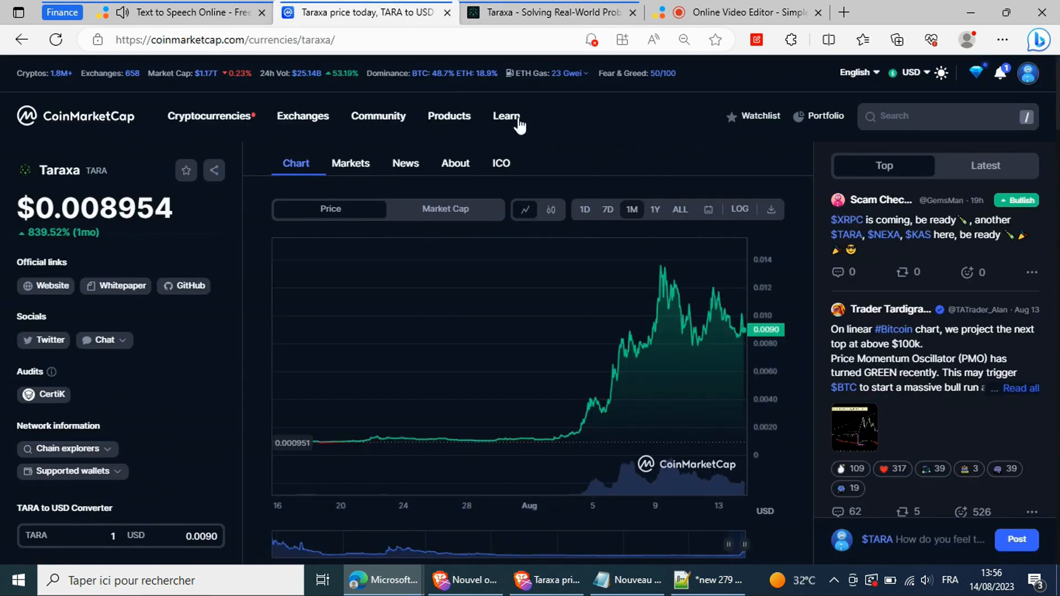
pyautogui.moveTo(659, 175)
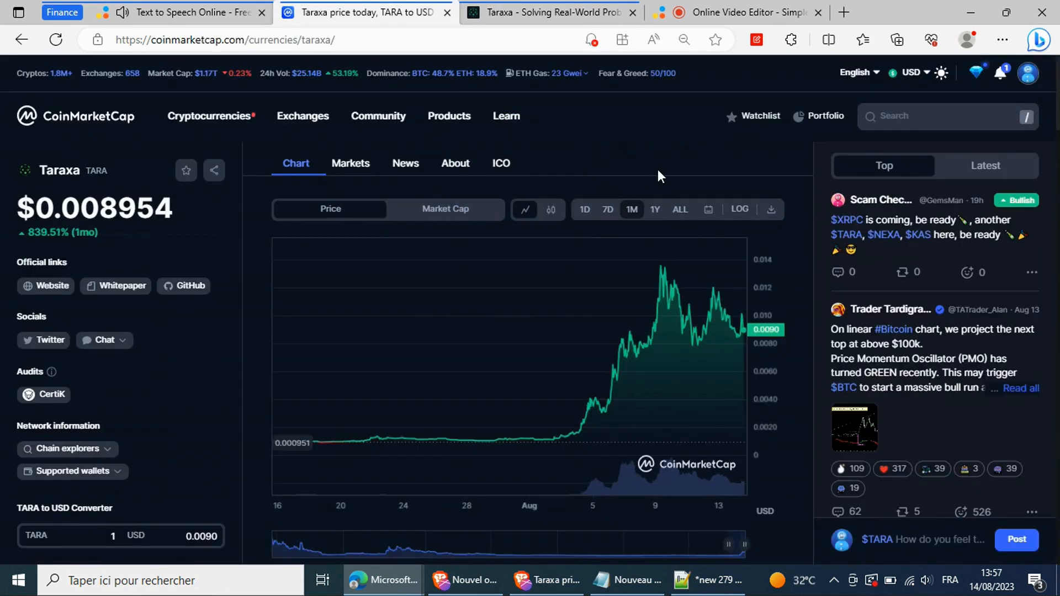
pyautogui.moveTo(674, 281)
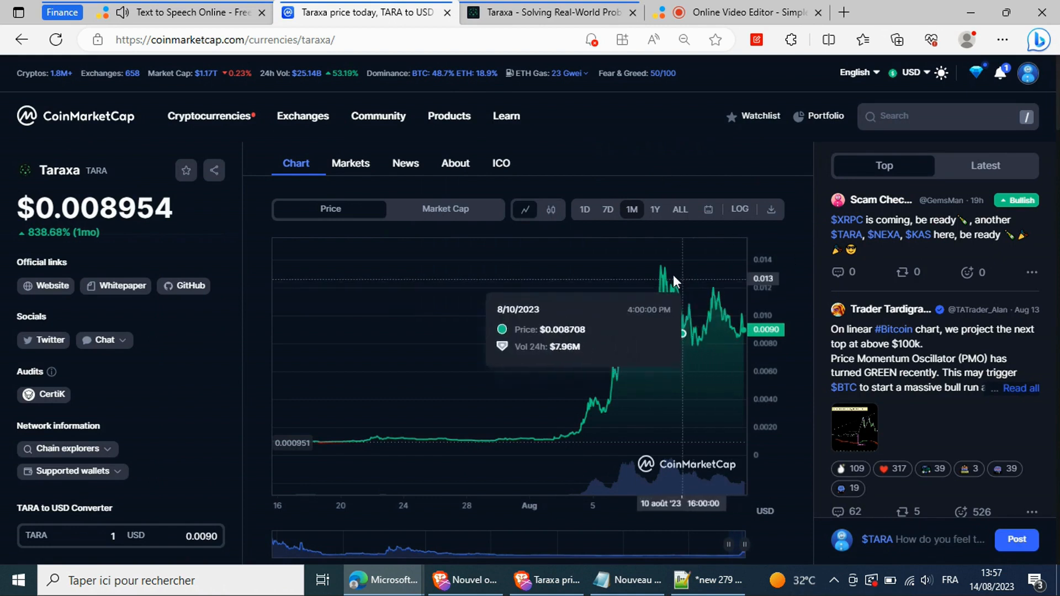
pyautogui.moveTo(804, 272)
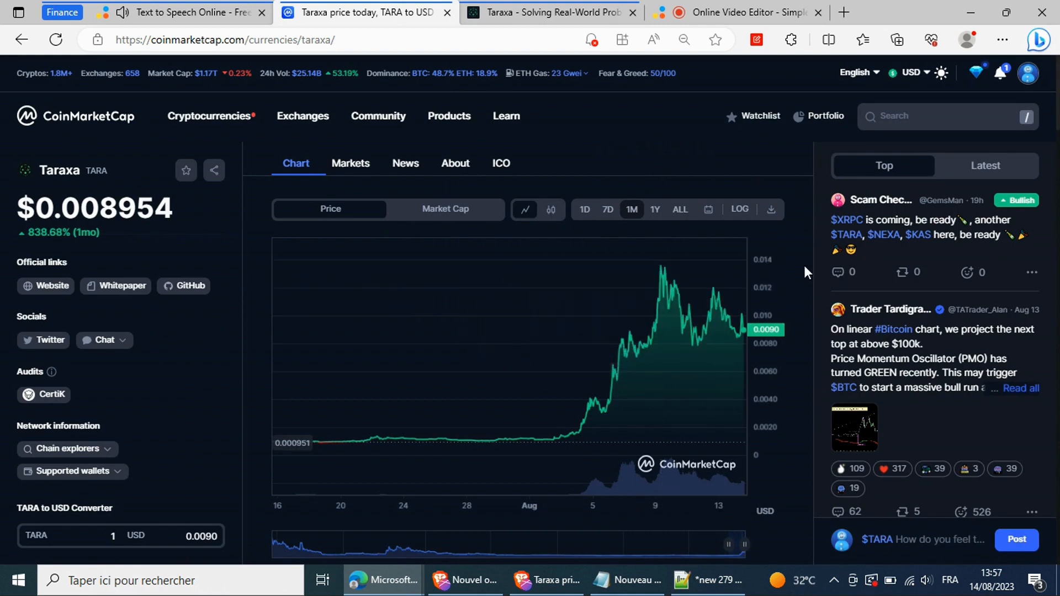